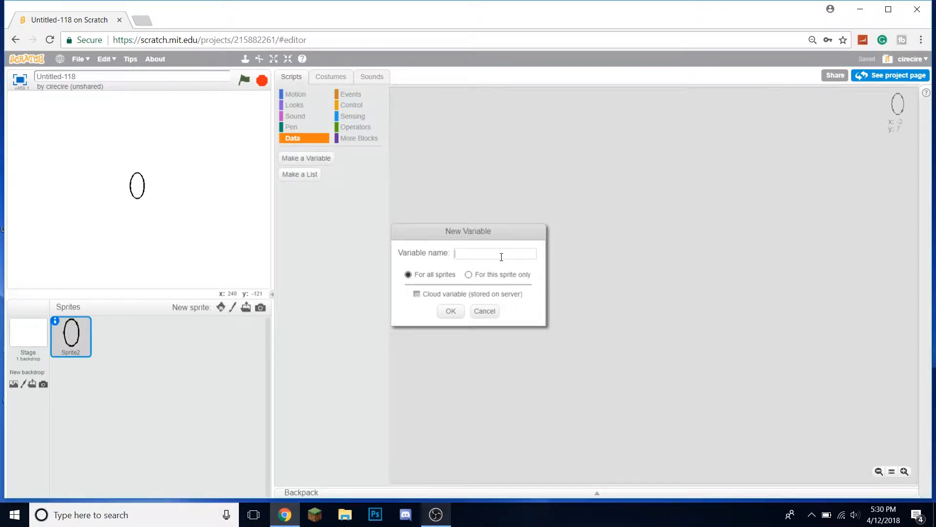
Name the new variable and set the clone shift, clone count and x-position condition
left_click(450, 311)
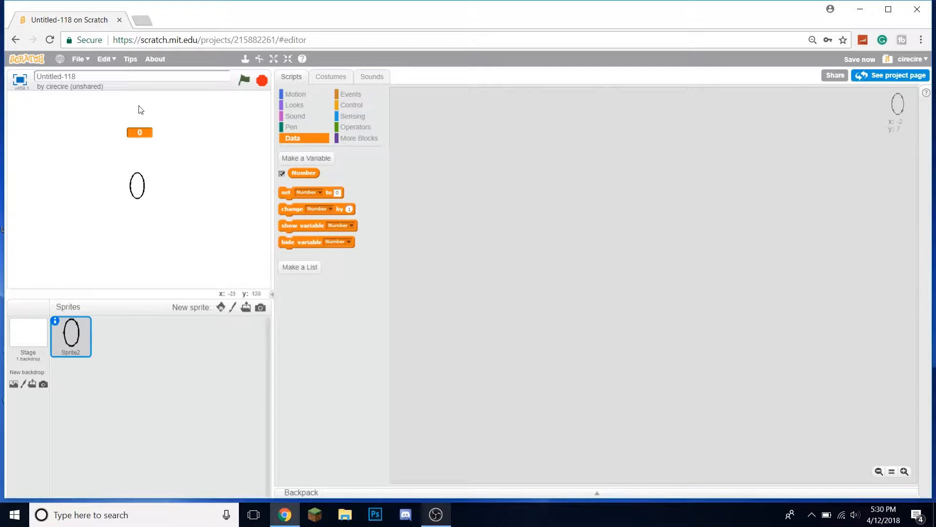
mouse_move(160, 176)
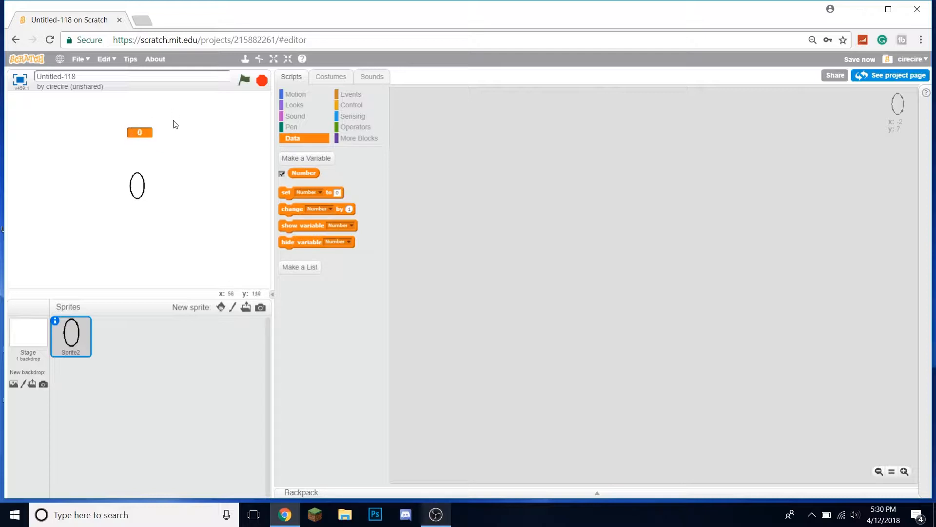
mouse_move(133, 140)
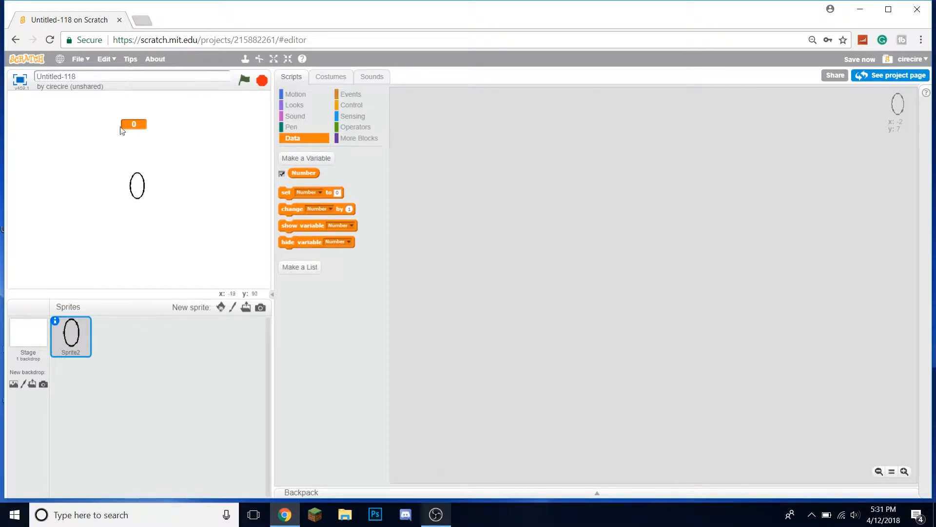
mouse_move(182, 194)
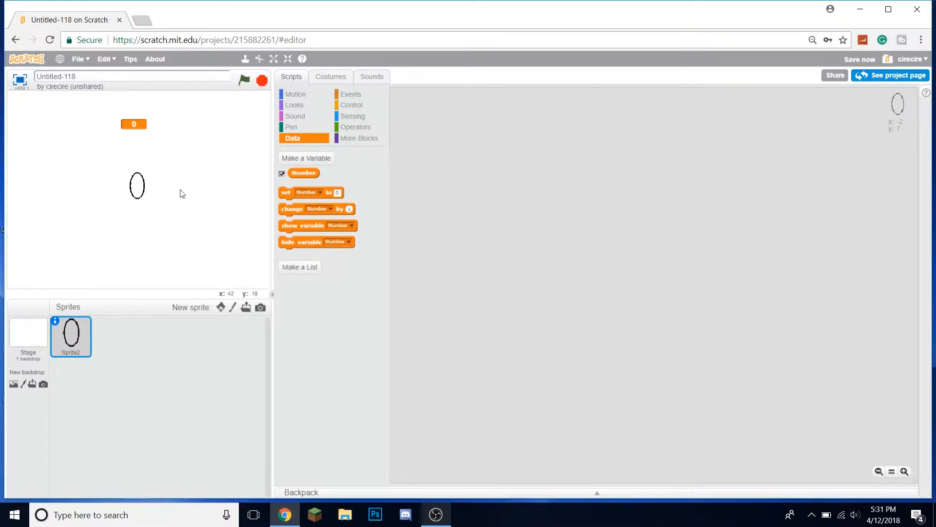
mouse_move(194, 197)
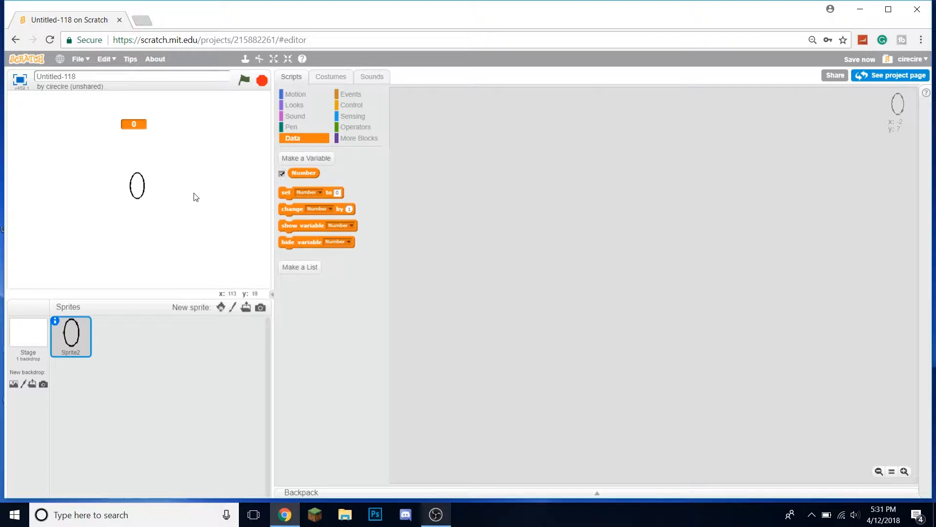
mouse_move(152, 181)
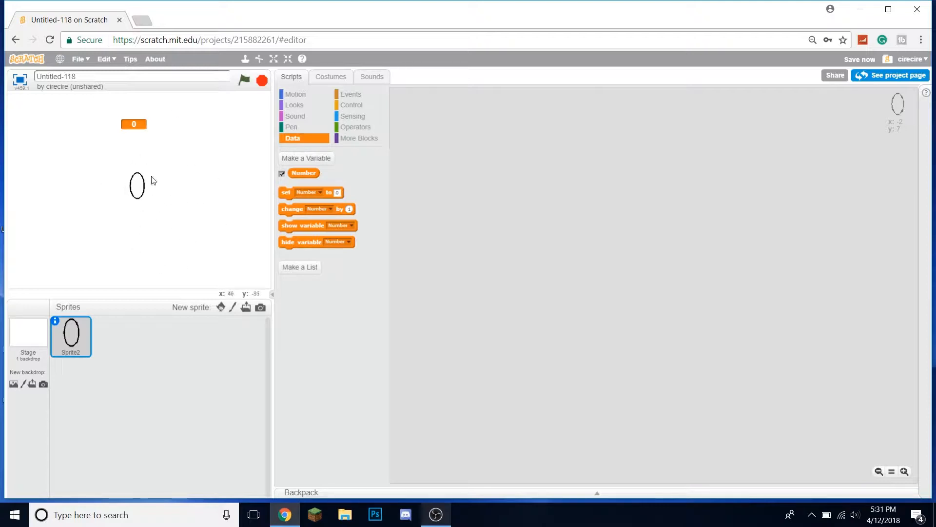
mouse_move(372, 114)
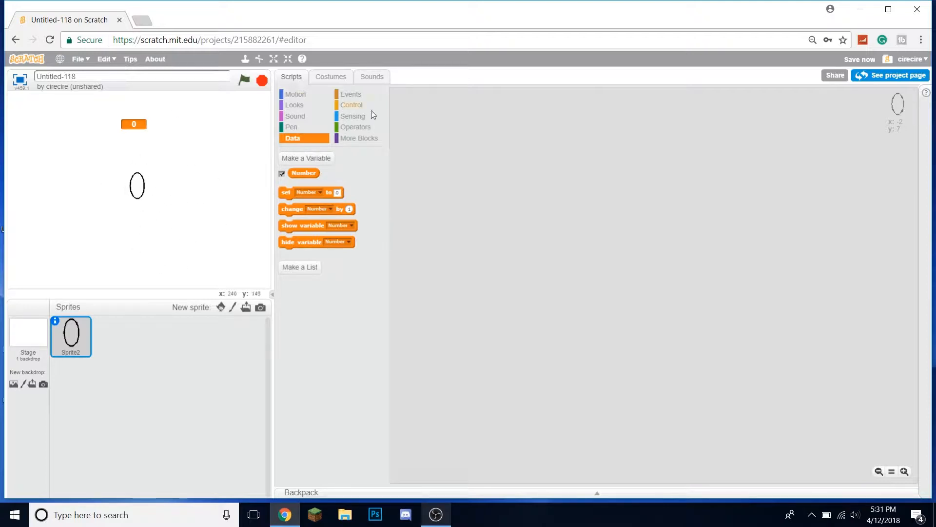
left_click(295, 94)
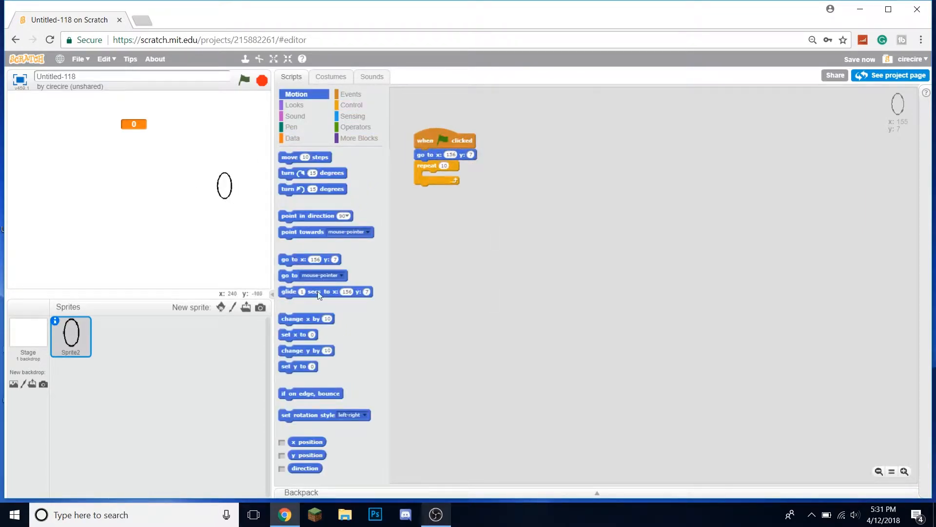
mouse_move(310, 327)
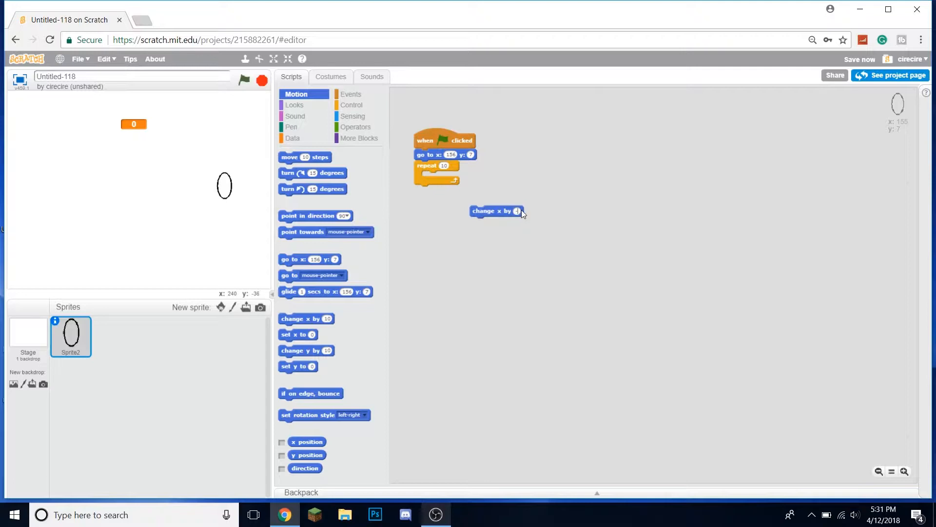
left_click(352, 105)
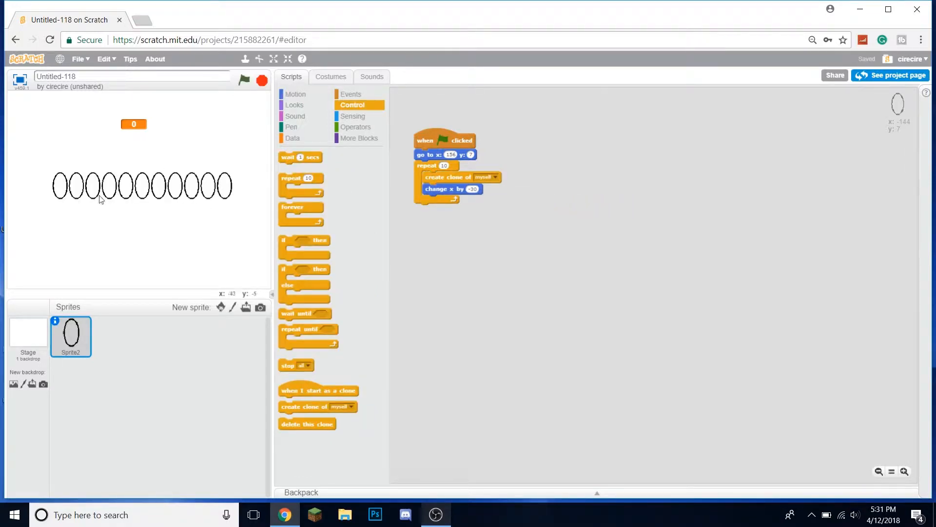
mouse_move(167, 175)
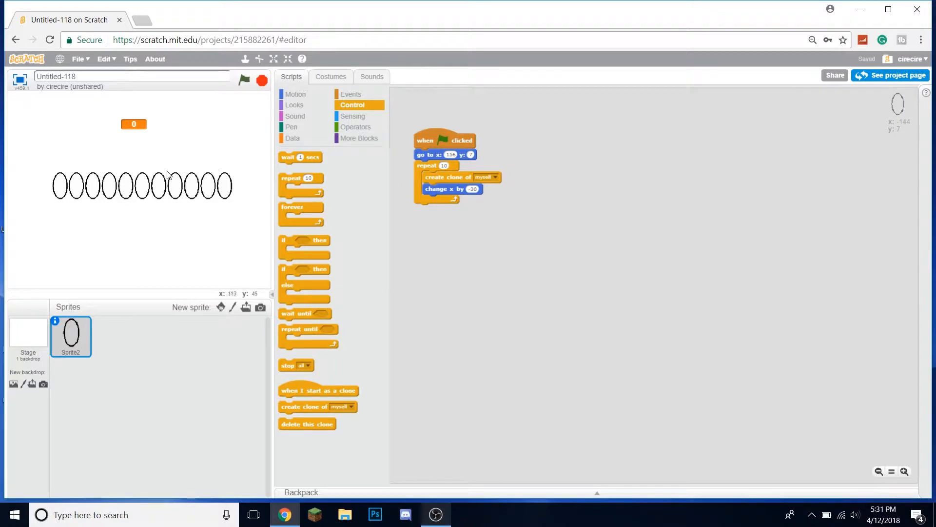
left_click(293, 105)
type("12")
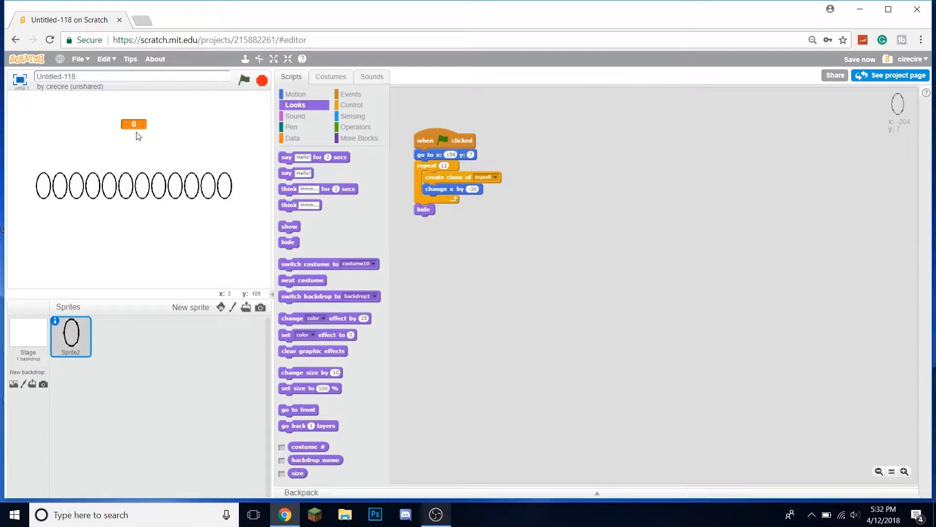
left_click(352, 104)
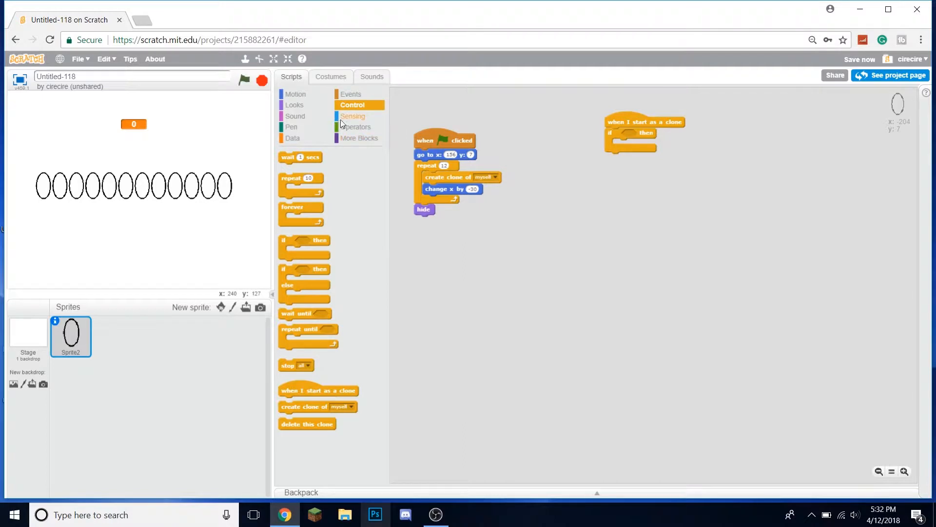
mouse_move(451, 165)
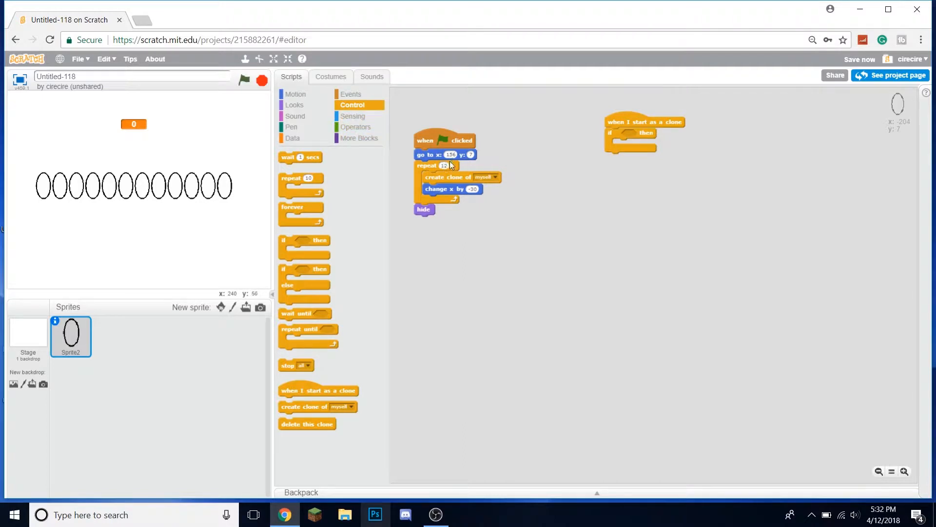
mouse_move(233, 186)
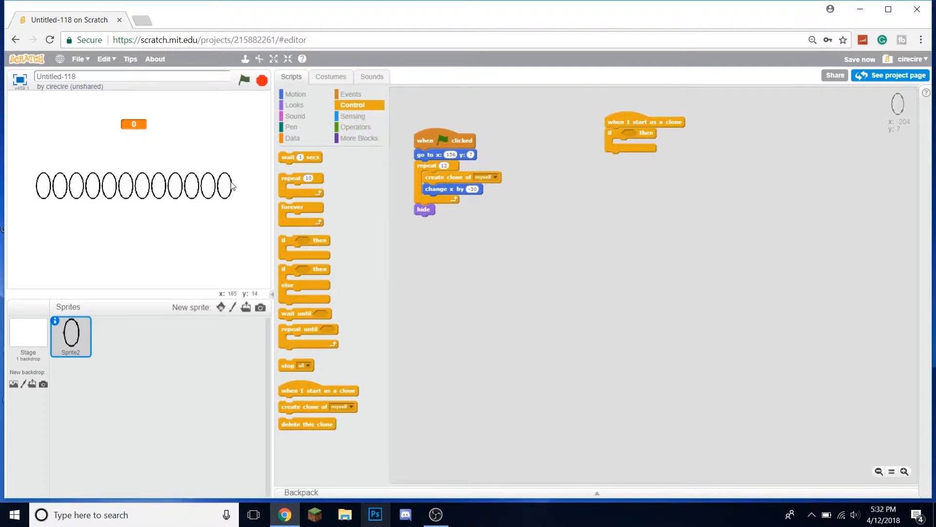
mouse_move(227, 162)
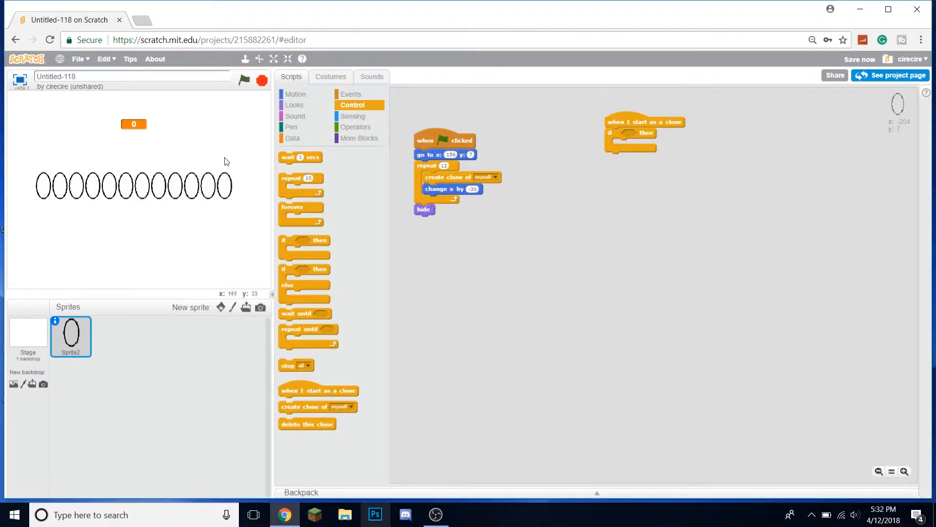
left_click(293, 105)
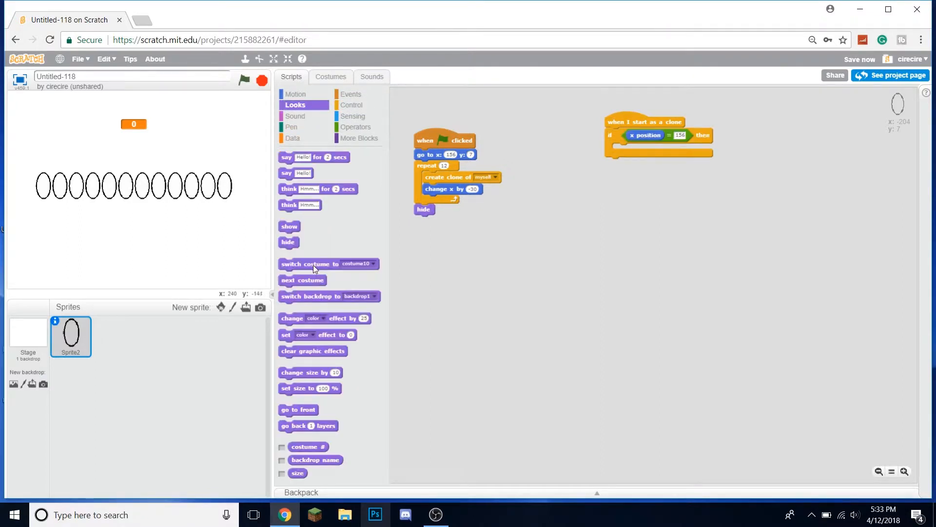
Add a switch-costume block using Number, run it to create digit clones, and check the costumes
left_click(357, 127)
type("10")
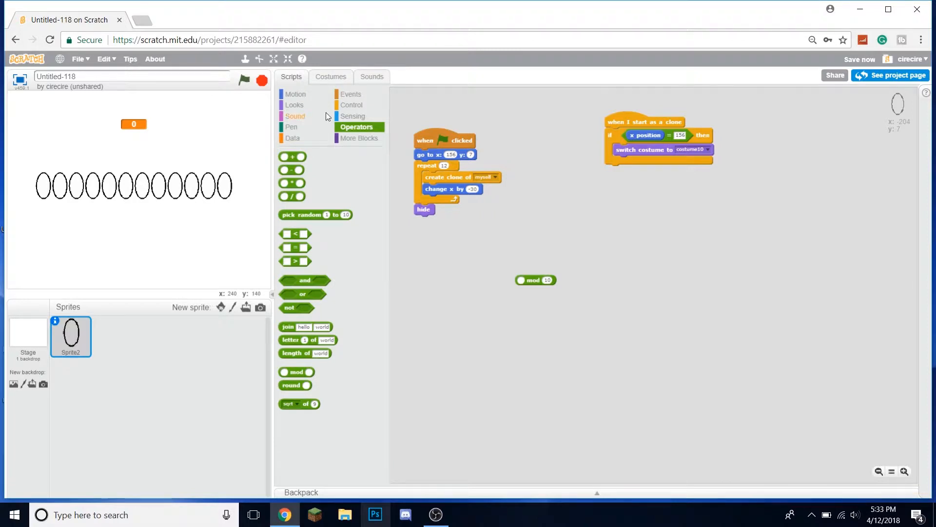
left_click(292, 137)
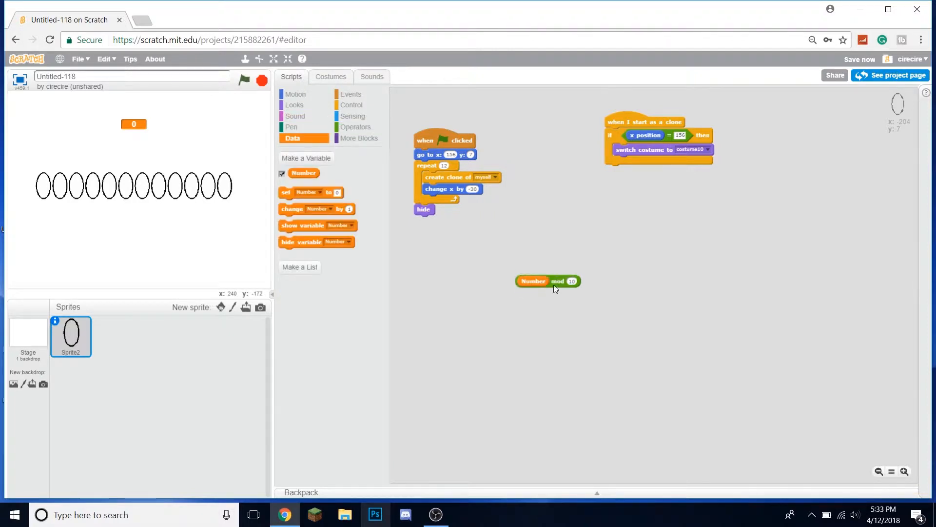
left_click(295, 104)
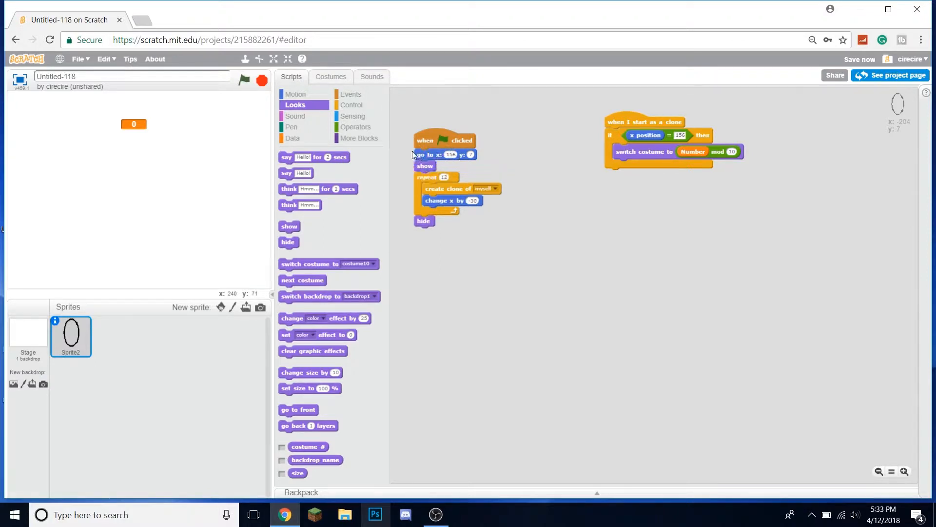
left_click(245, 80)
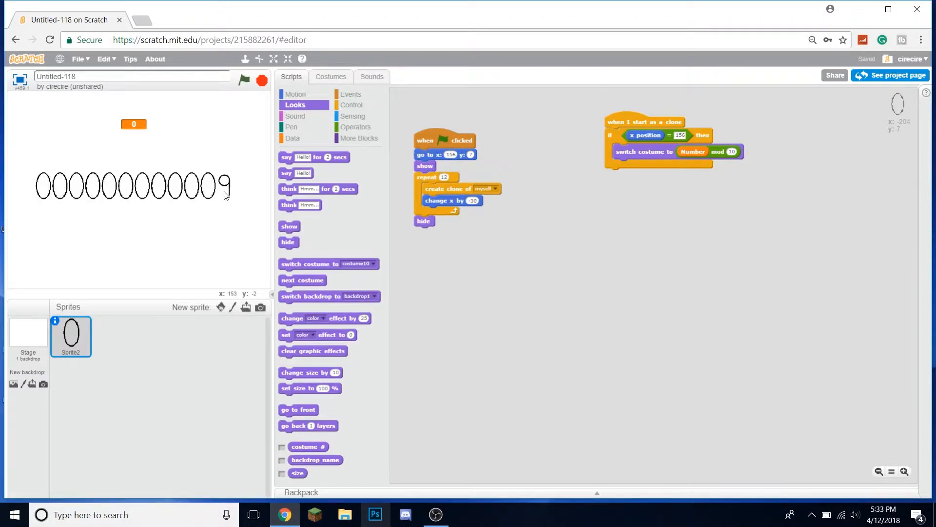
mouse_move(805, 119)
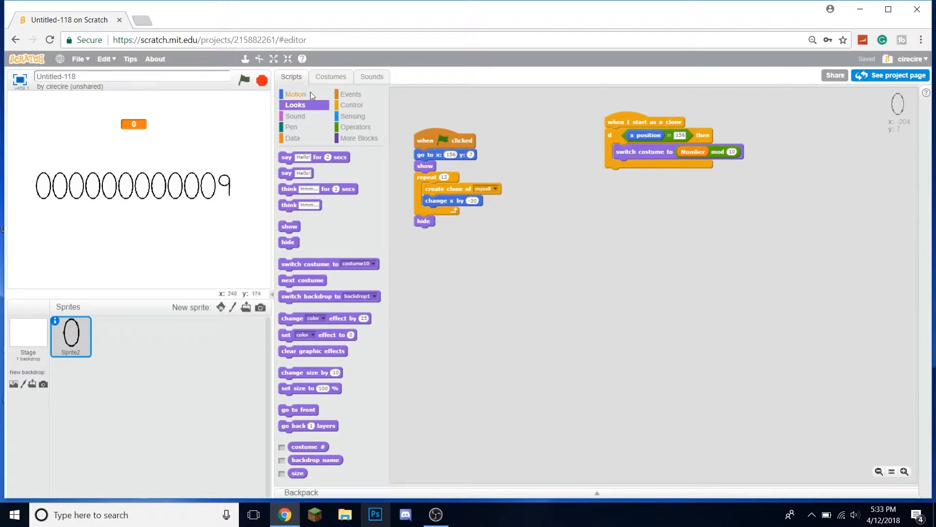
left_click(330, 76)
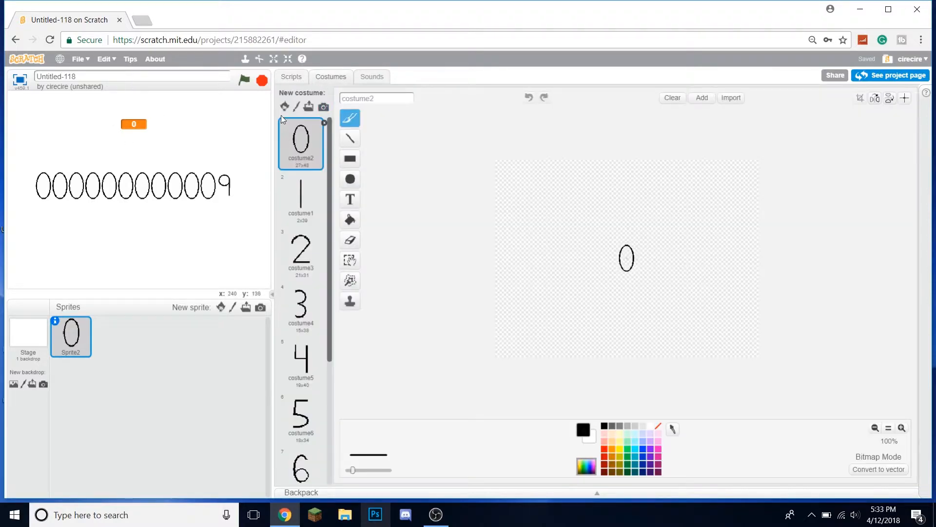
left_click(290, 76)
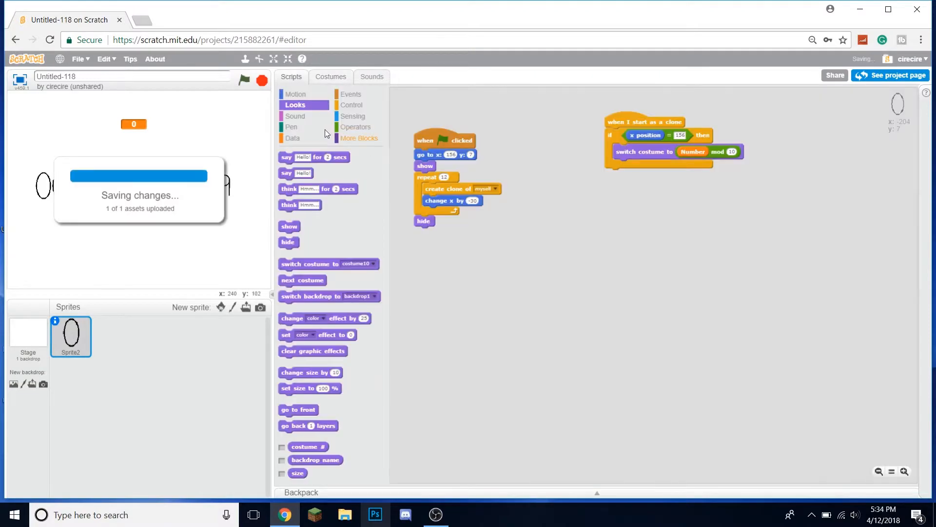
Build the costume formula Number mod 10 plus 1 and adjust the x position comparison
left_click(355, 126)
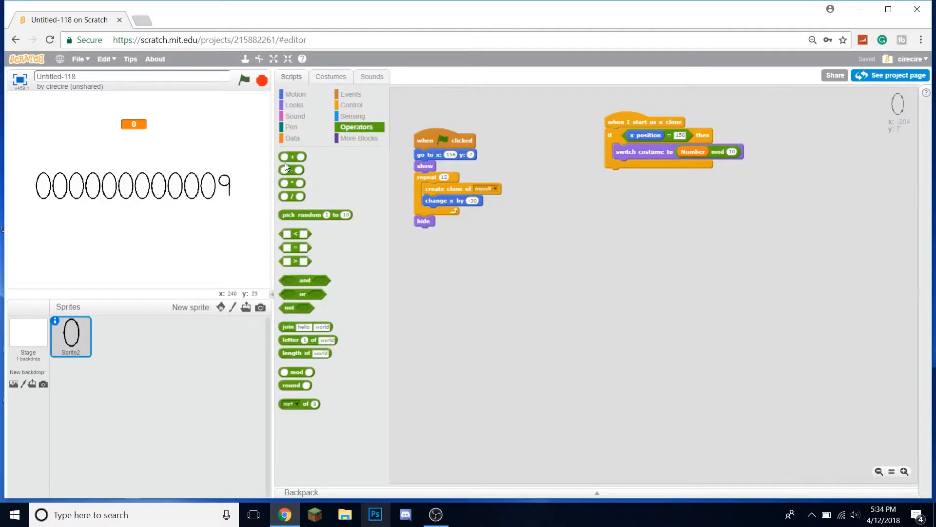
right_click(644, 199)
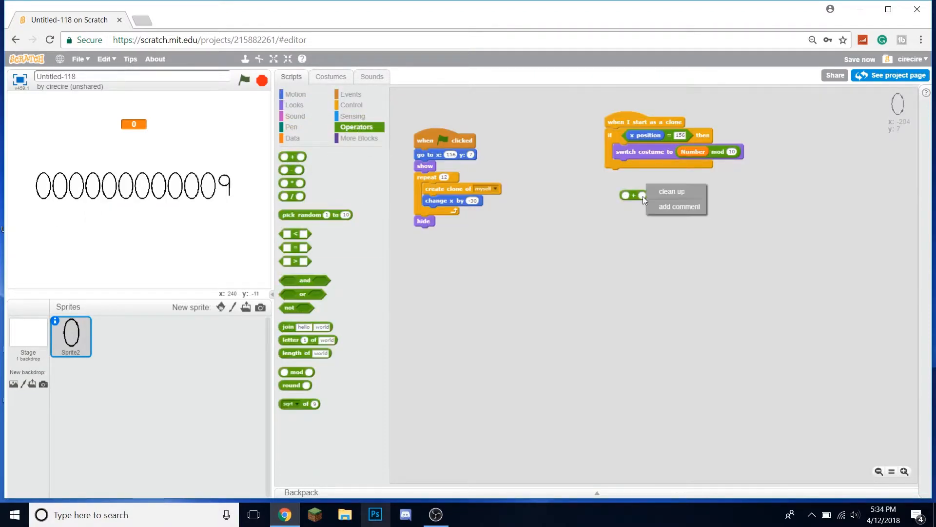
left_click(293, 138)
type("1")
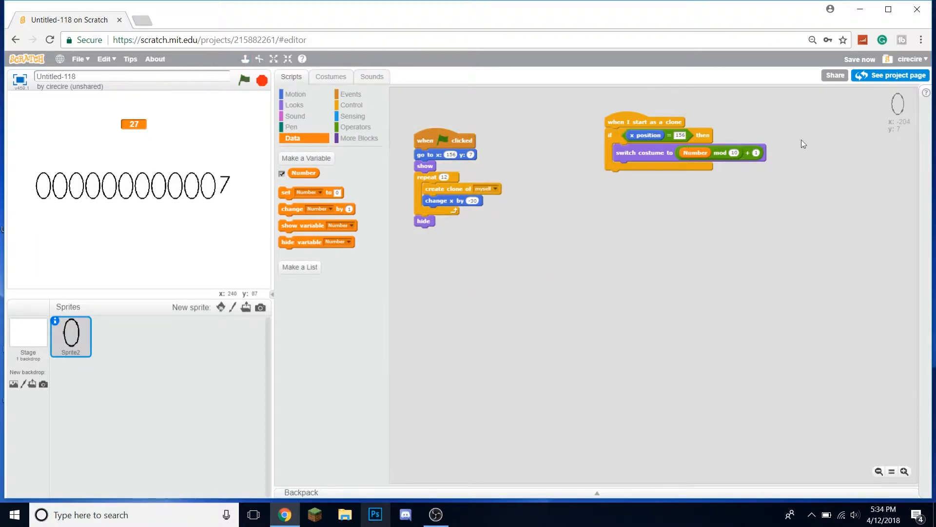
mouse_move(683, 142)
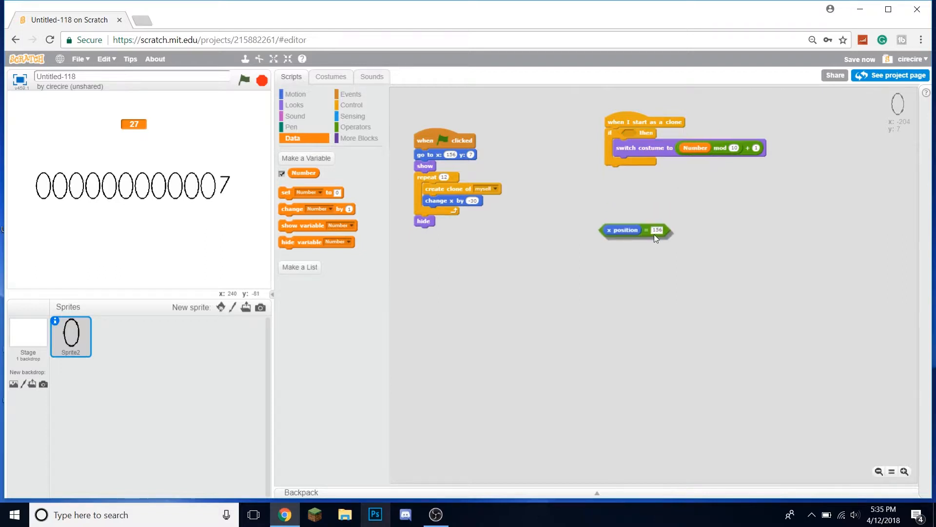
left_click(355, 127)
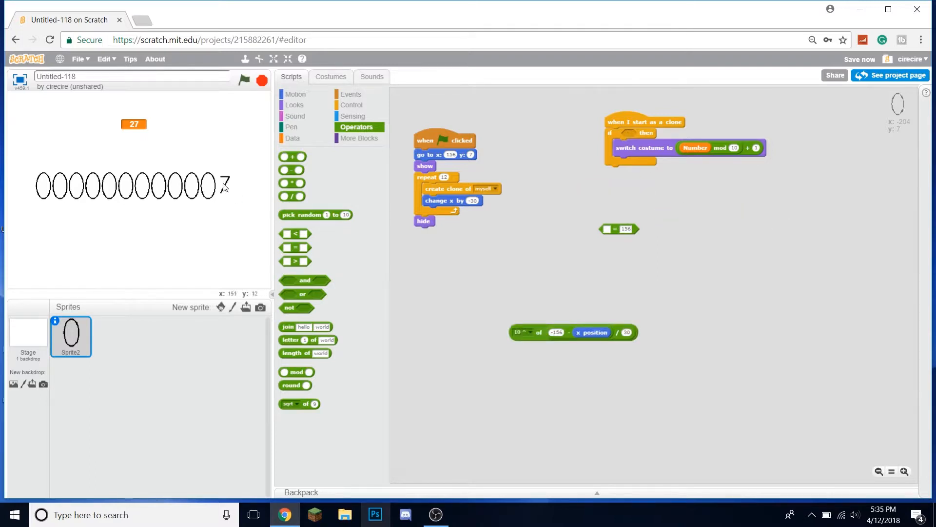
mouse_move(199, 165)
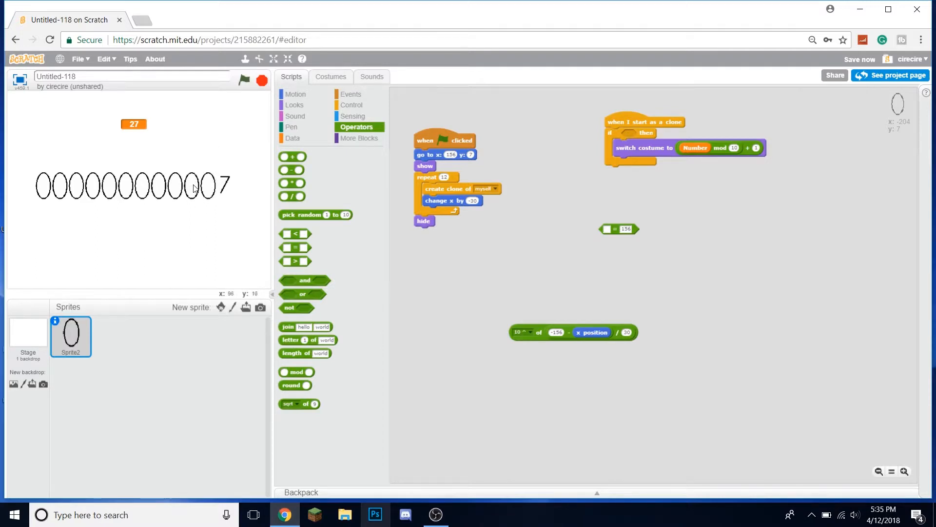
mouse_move(213, 190)
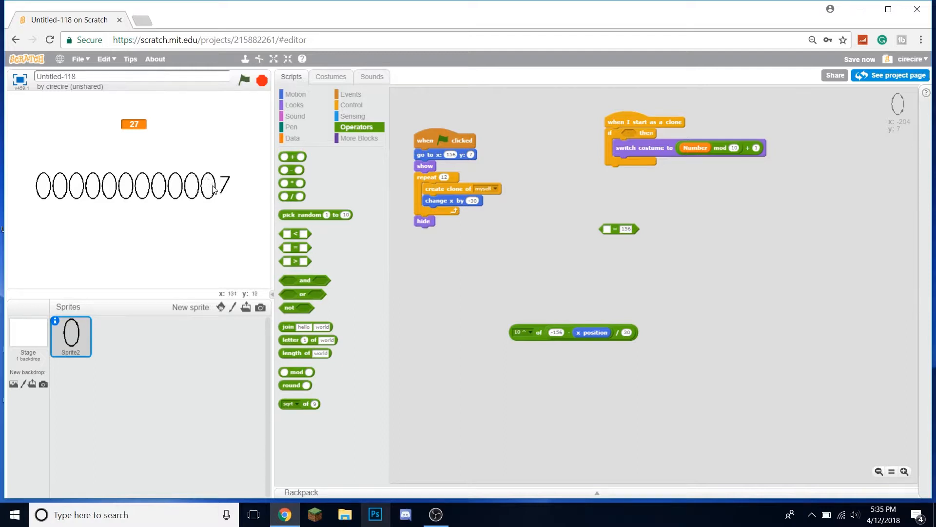
mouse_move(668, 404)
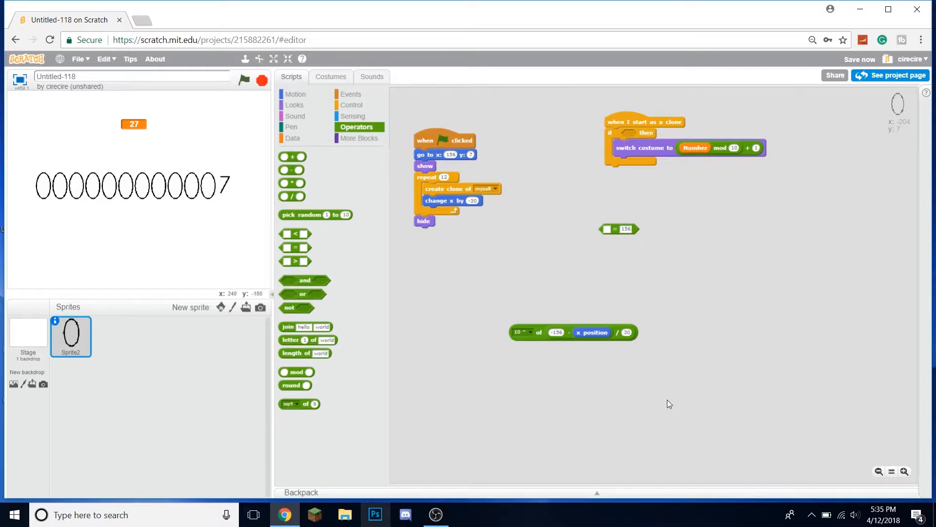
mouse_move(293, 233)
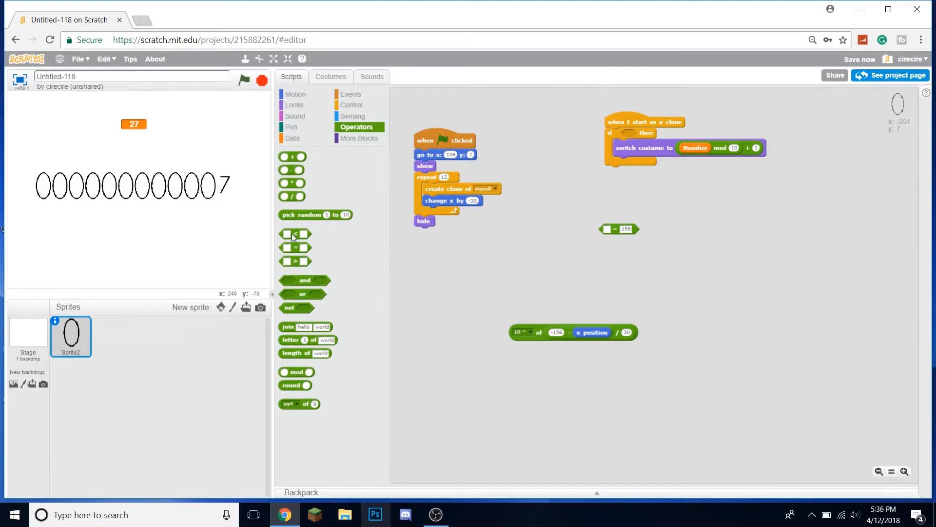
mouse_move(541, 358)
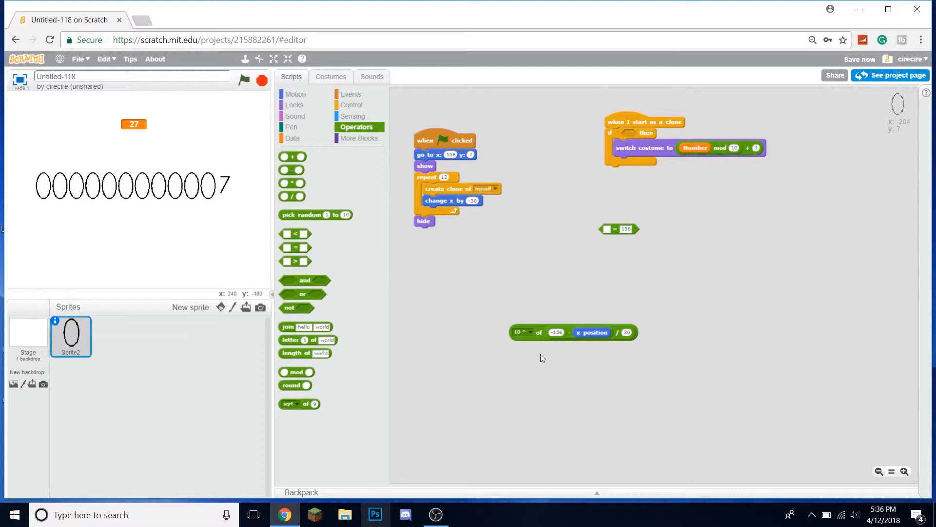
mouse_move(515, 349)
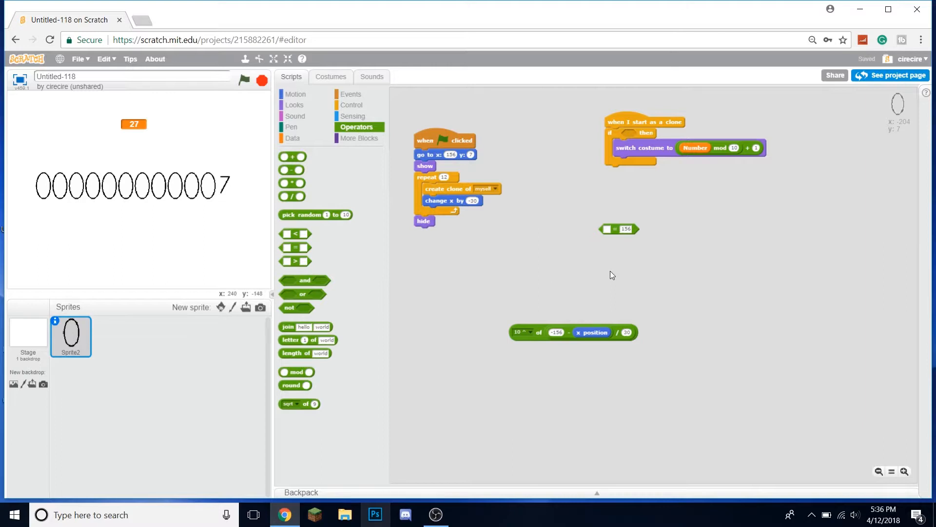
mouse_move(537, 316)
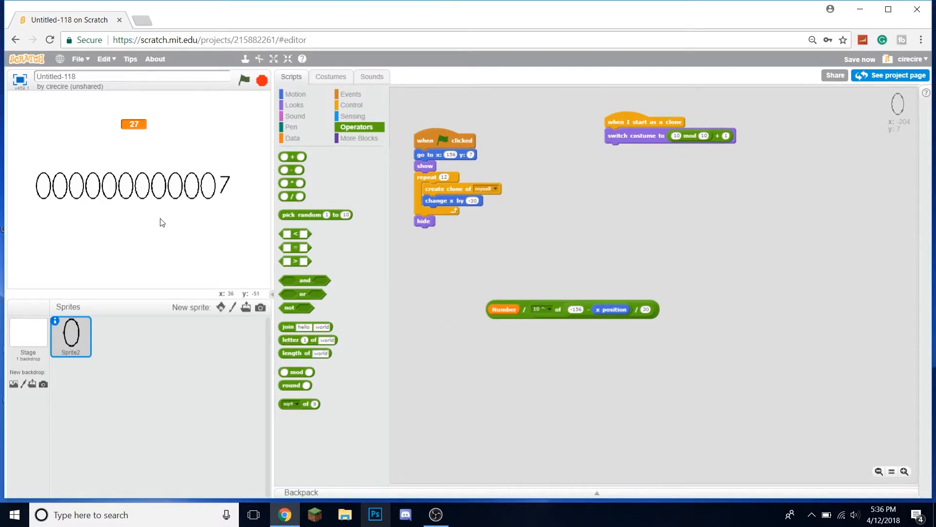
mouse_move(315, 406)
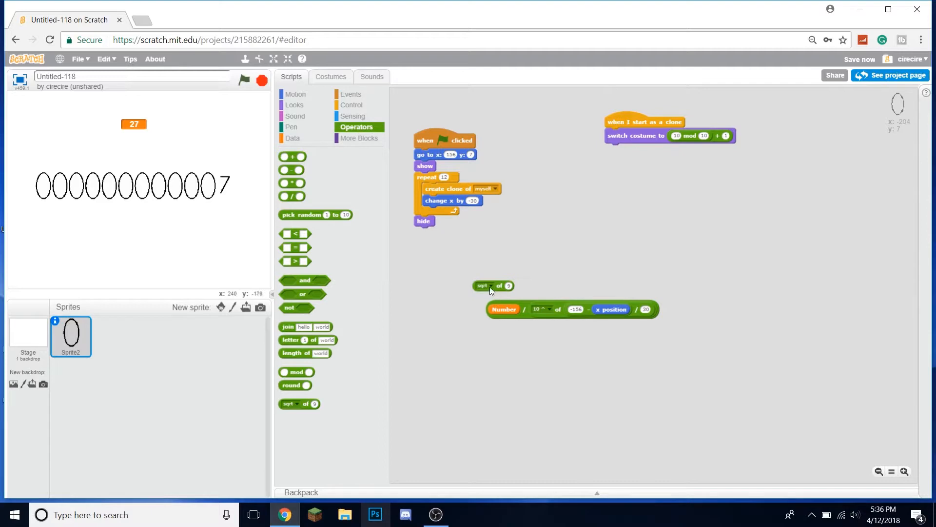
Switch the math block to floor and test the digits by setting Number to 143
left_click(500, 285)
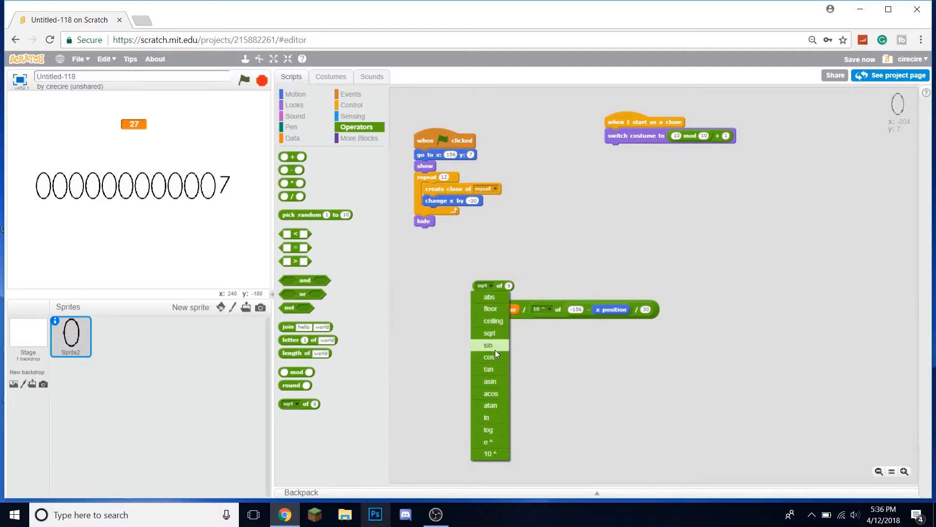
left_click(491, 309)
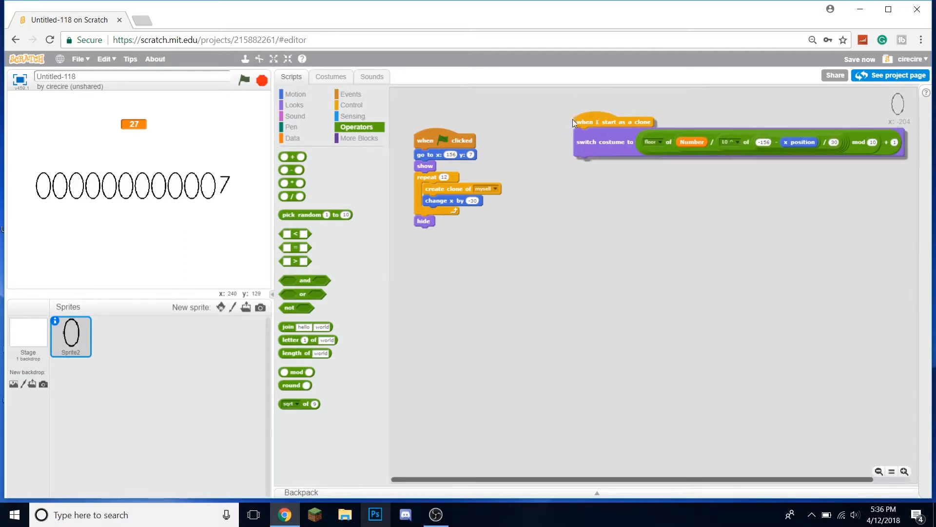
left_click(293, 138)
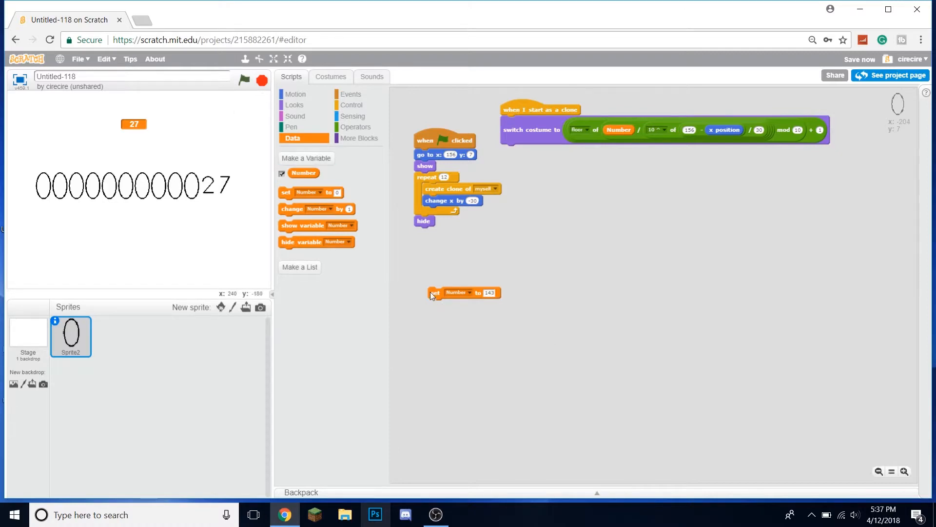
left_click(464, 293)
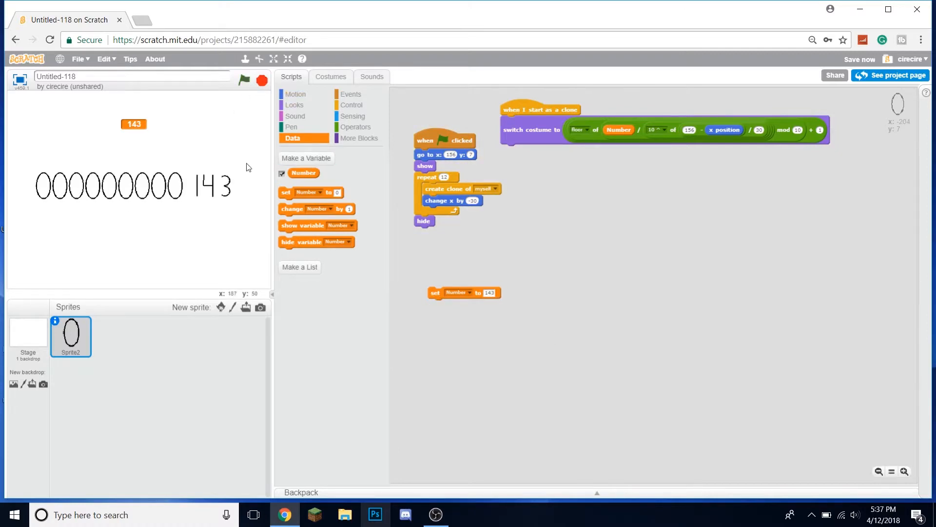
left_click(352, 104)
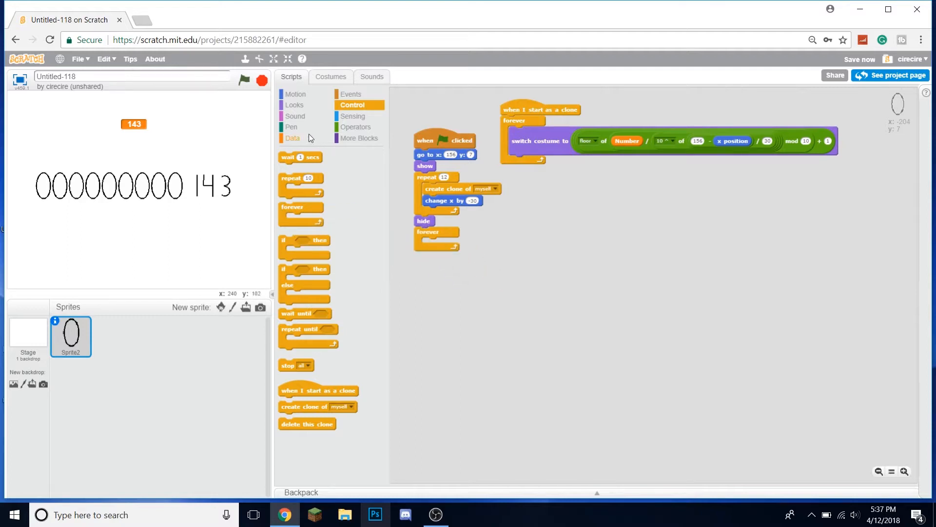
Add 'change Number by 1' in a forever loop and run with the green flag
left_click(292, 139)
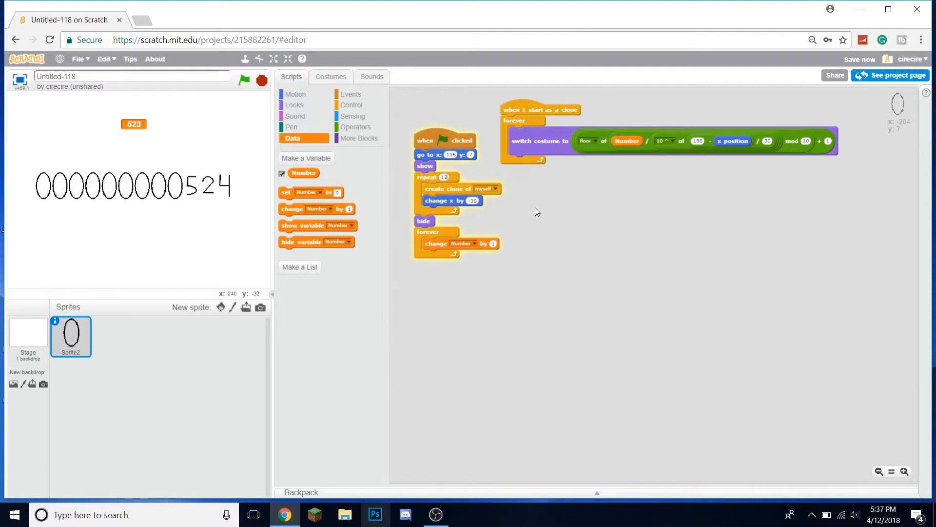
left_click(244, 80)
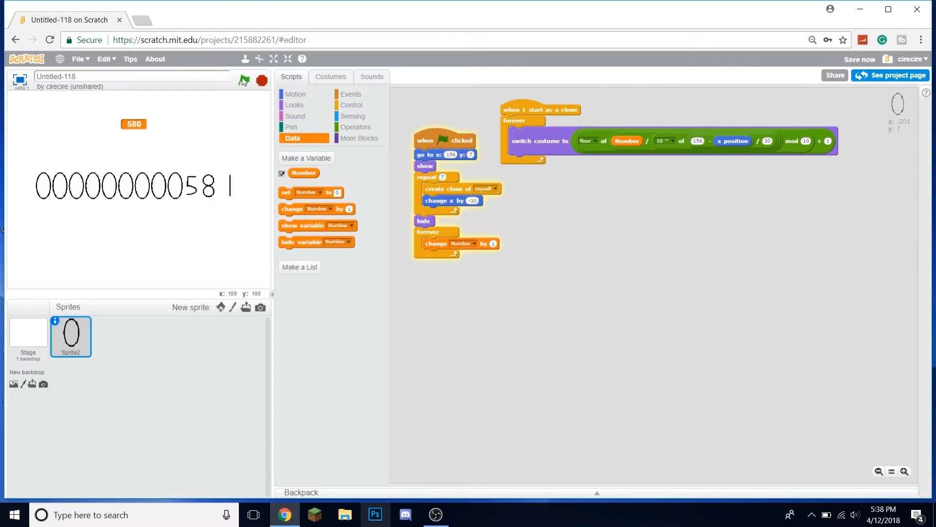
left_click(243, 80)
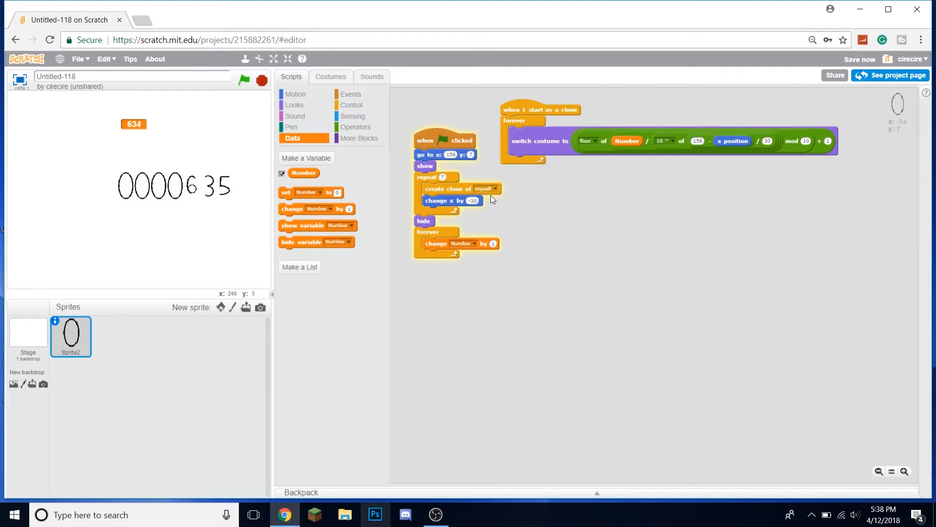
Stop the counter at 767 and select the go to block's y field
left_click(244, 80)
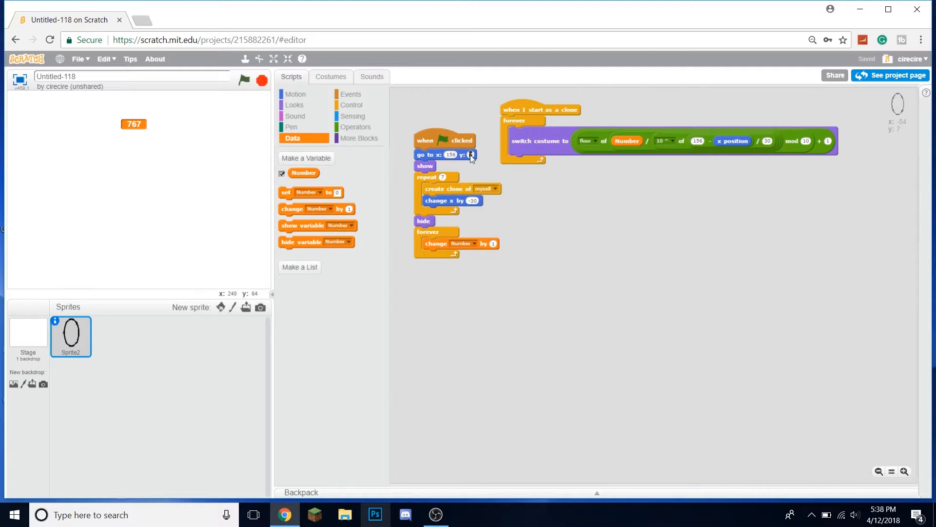
left_click(471, 155)
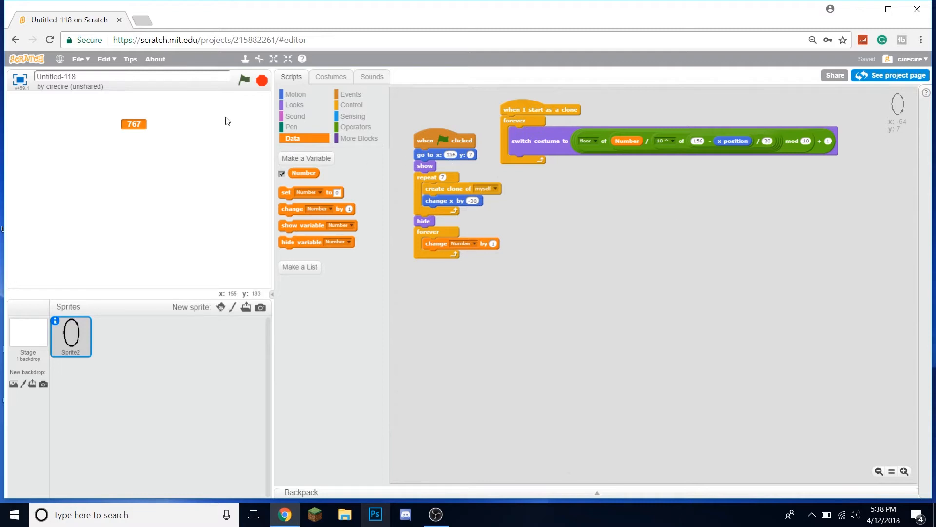
Show the Looks blocks to add 'set size to 50%'
left_click(294, 104)
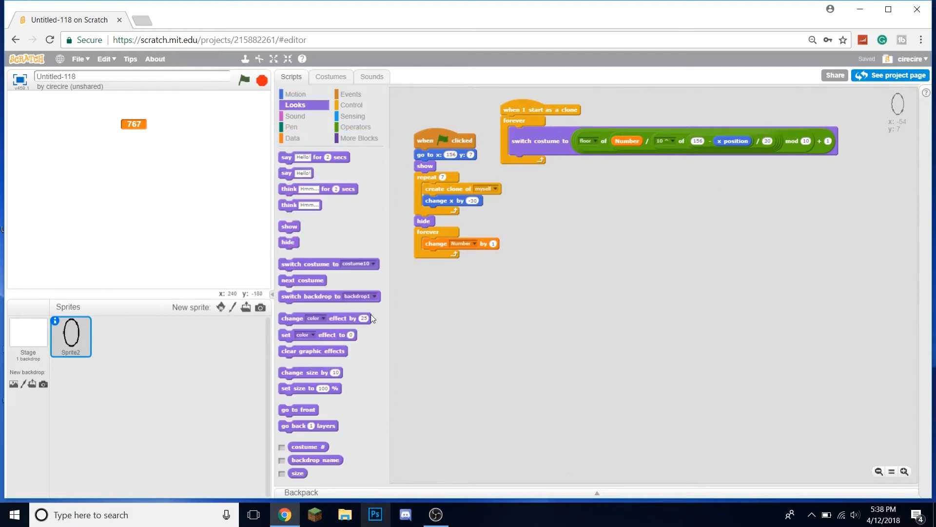
mouse_move(230, 172)
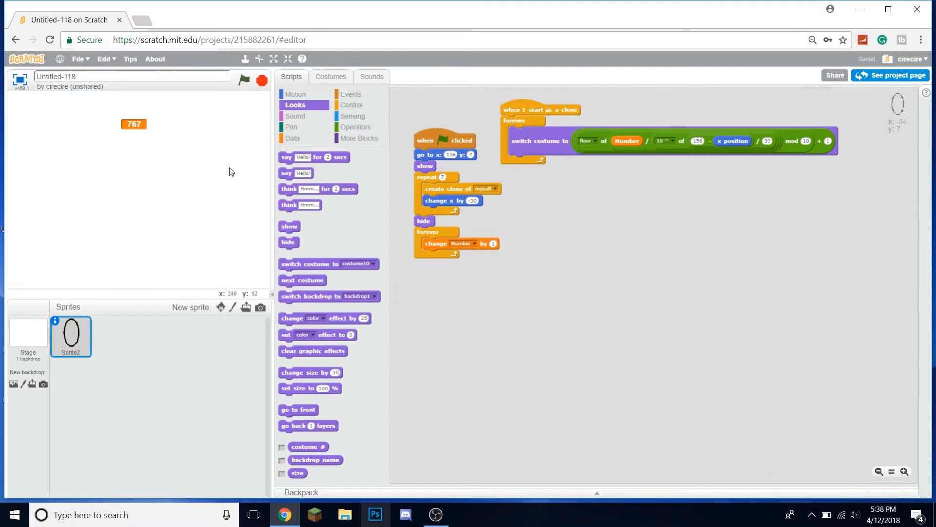
mouse_move(263, 273)
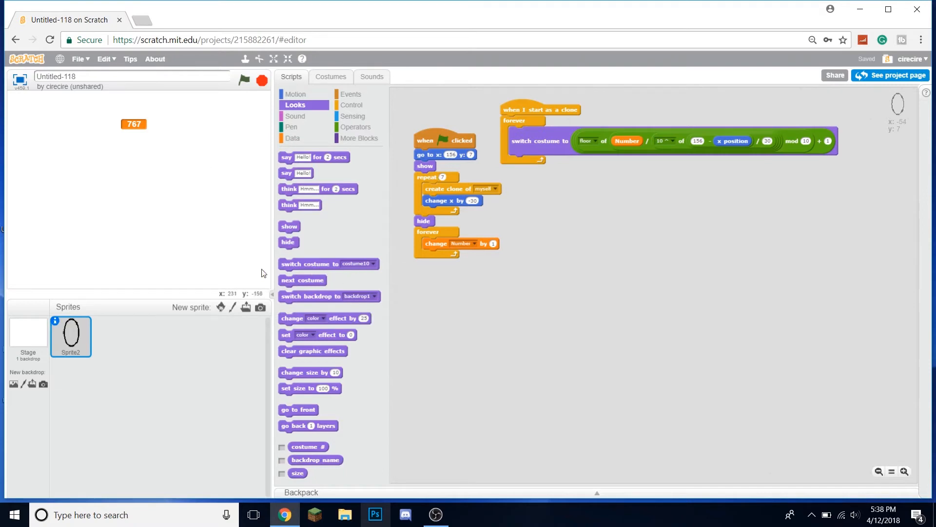
mouse_move(295, 93)
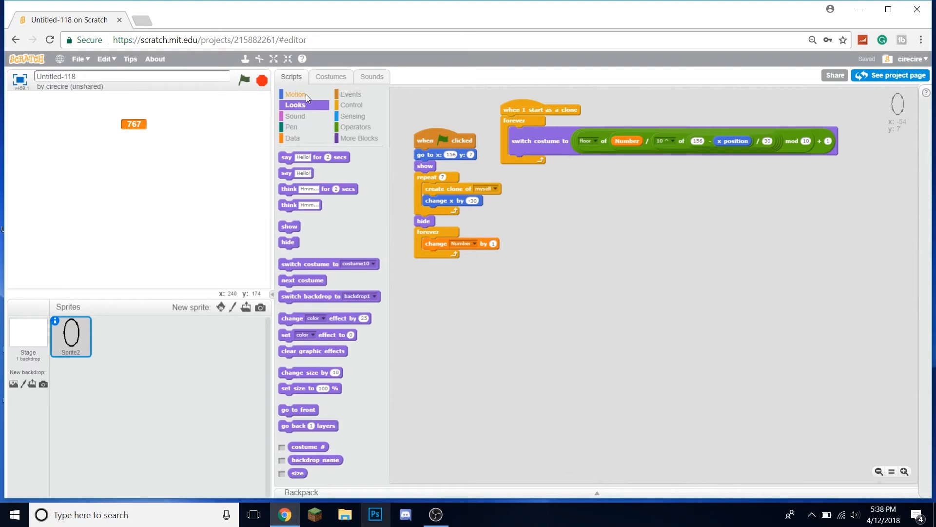
mouse_move(306, 382)
type("170")
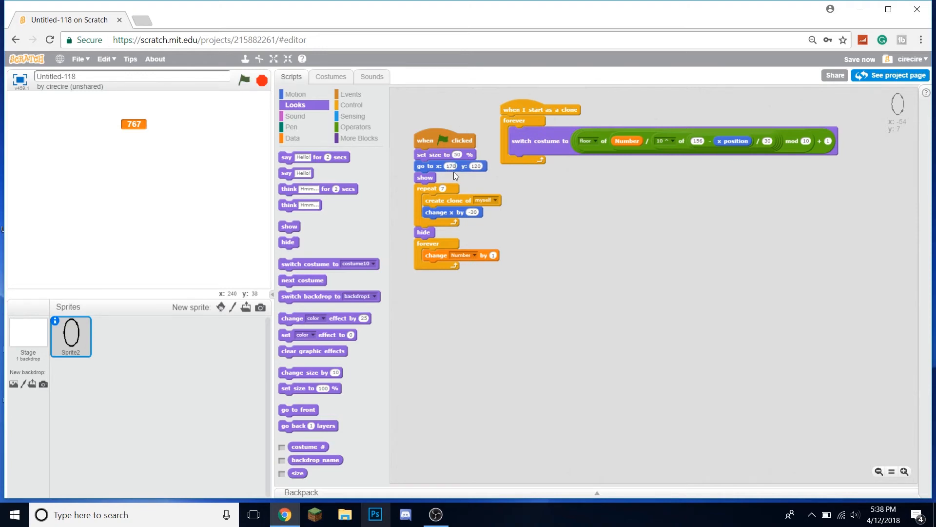
mouse_move(707, 142)
type("170")
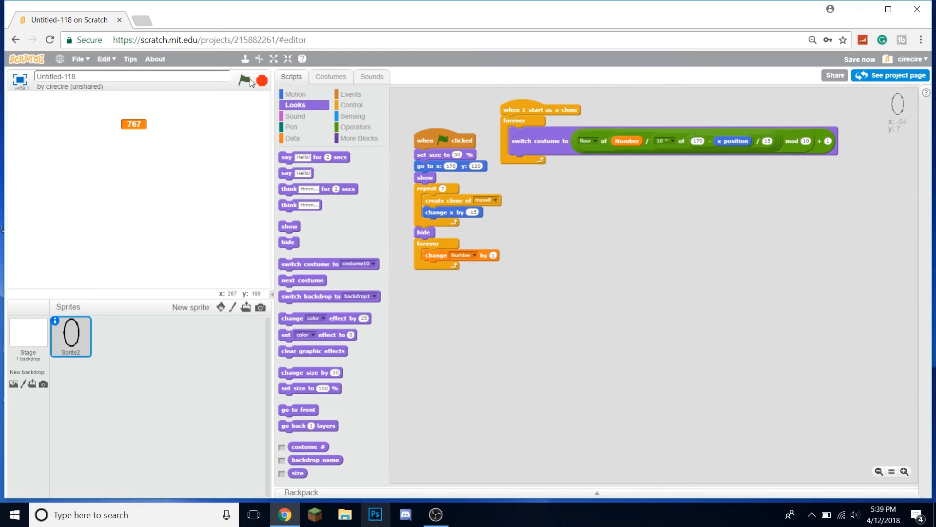
Run the project to show the small digital counter at the top right
left_click(243, 79)
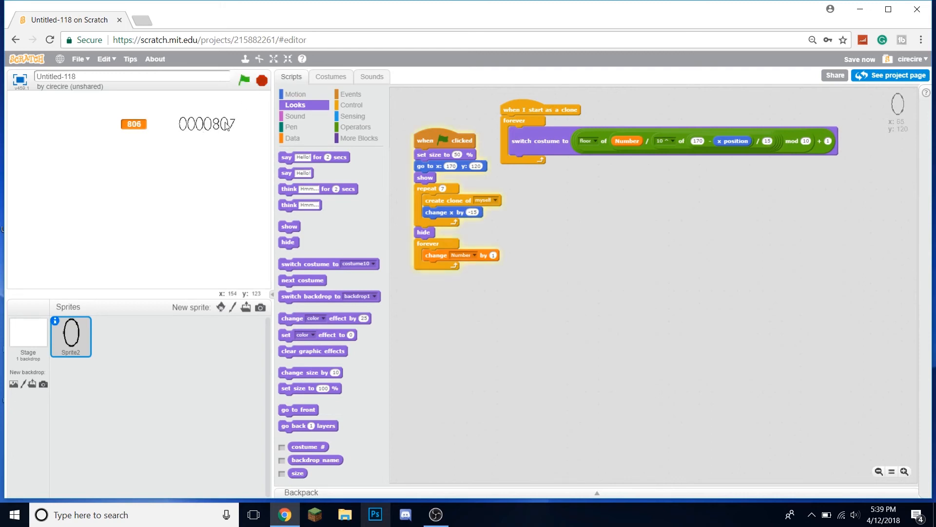
mouse_move(229, 183)
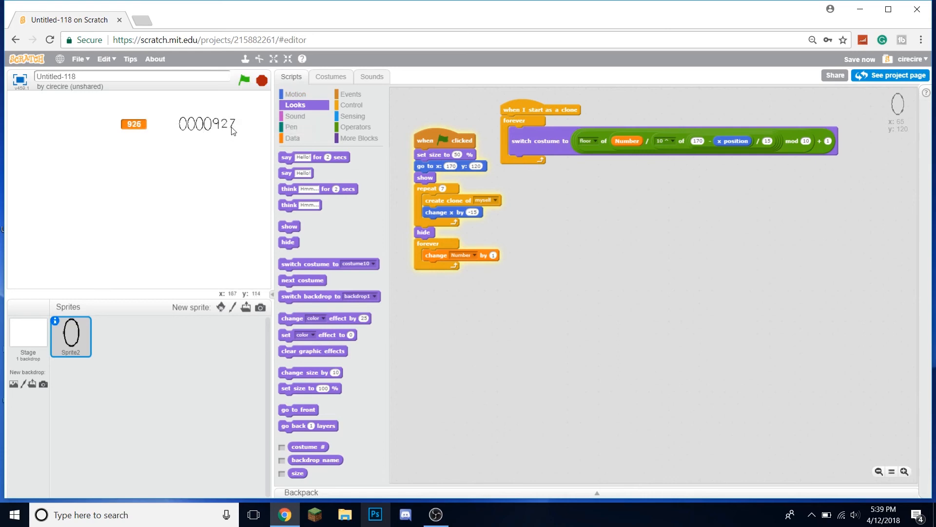
mouse_move(576, 331)
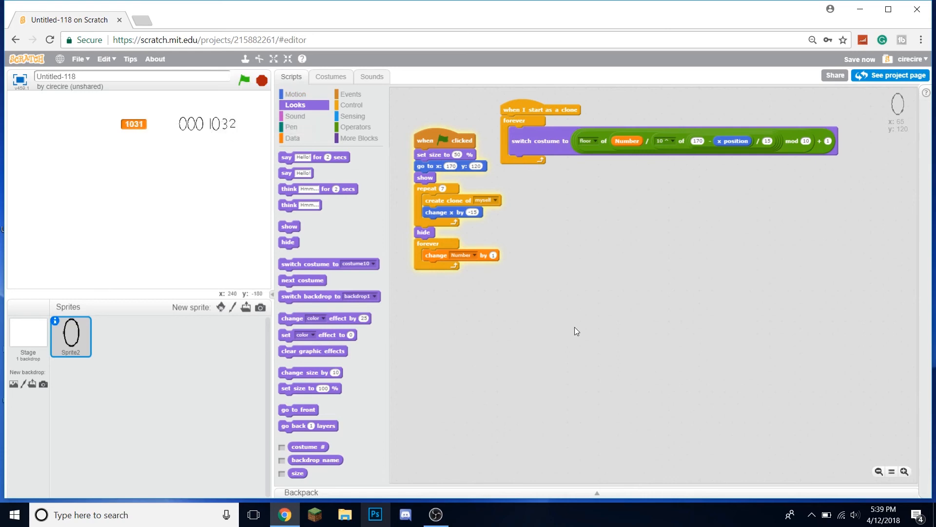